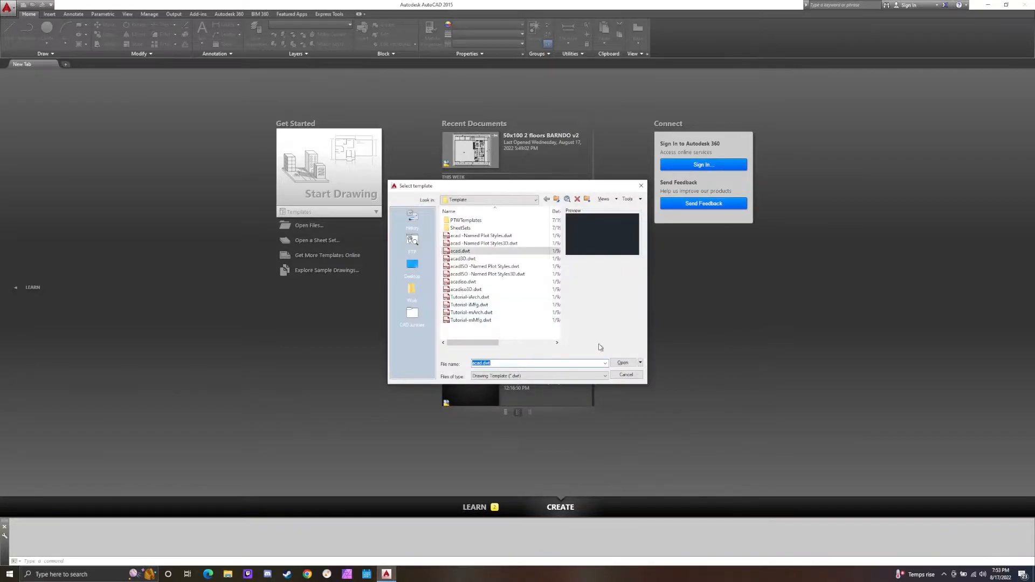
Create a new blank drawing from the acad.dwt template.
left_click(621, 362)
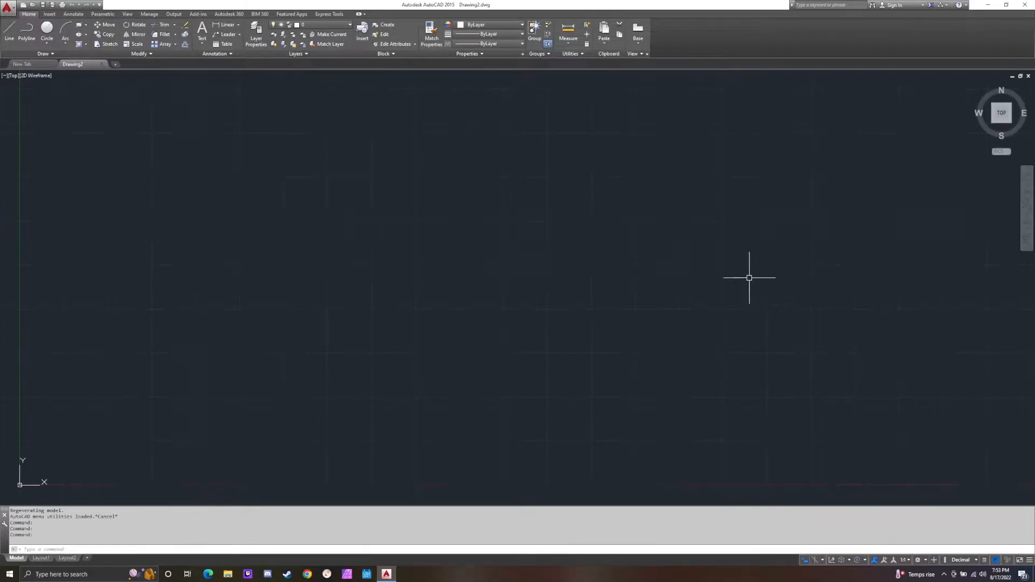
mouse_move(415, 317)
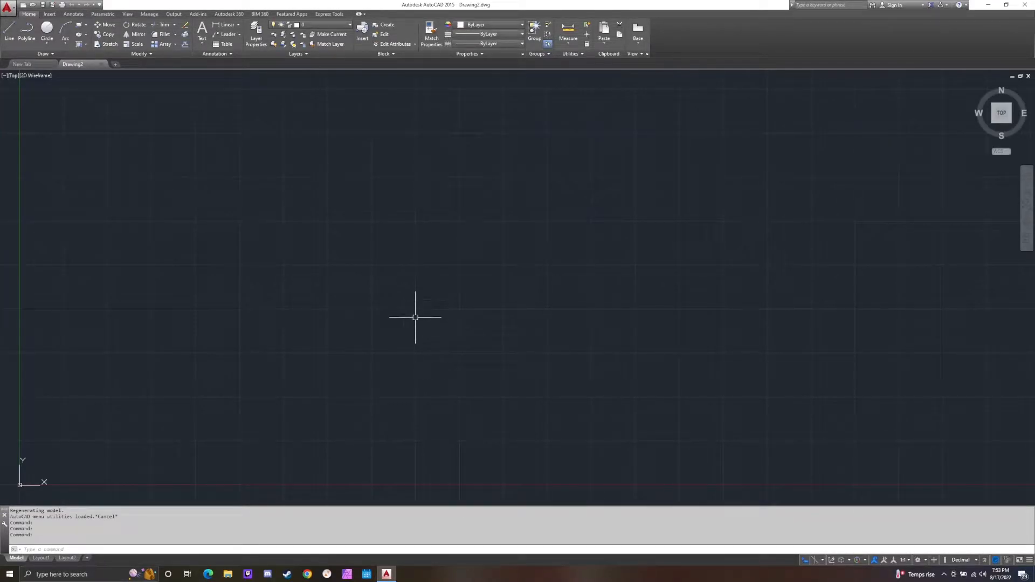
mouse_move(495, 281)
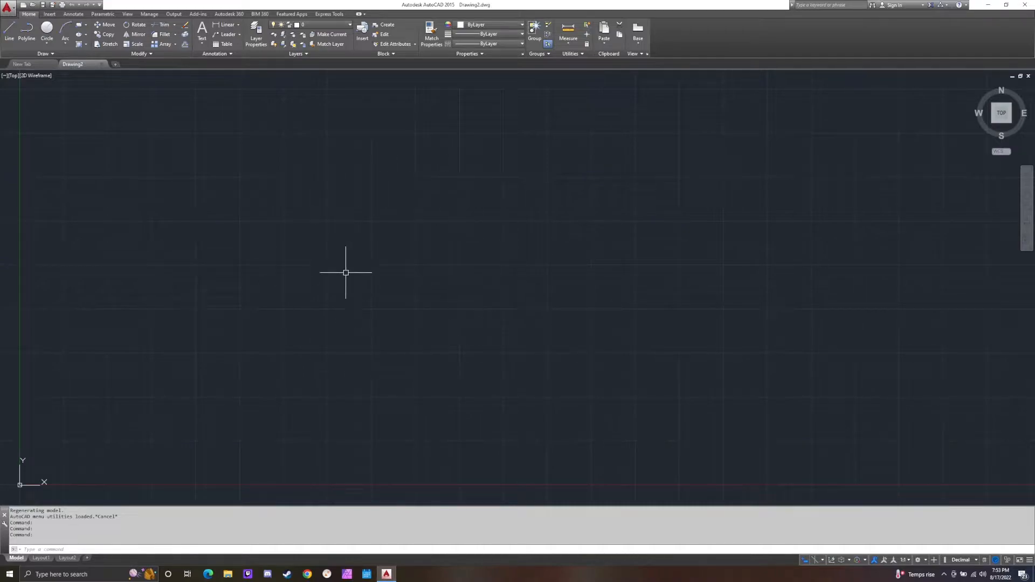
mouse_move(486, 270)
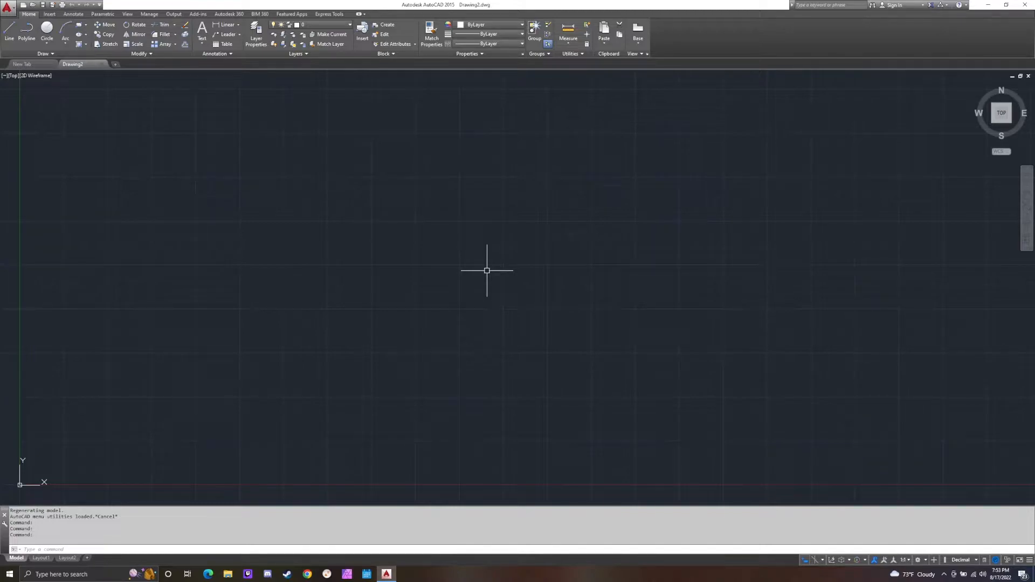
Open Drafting Settings via Osnap Settings and show the Snap and Grid settings.
right_click(487, 271)
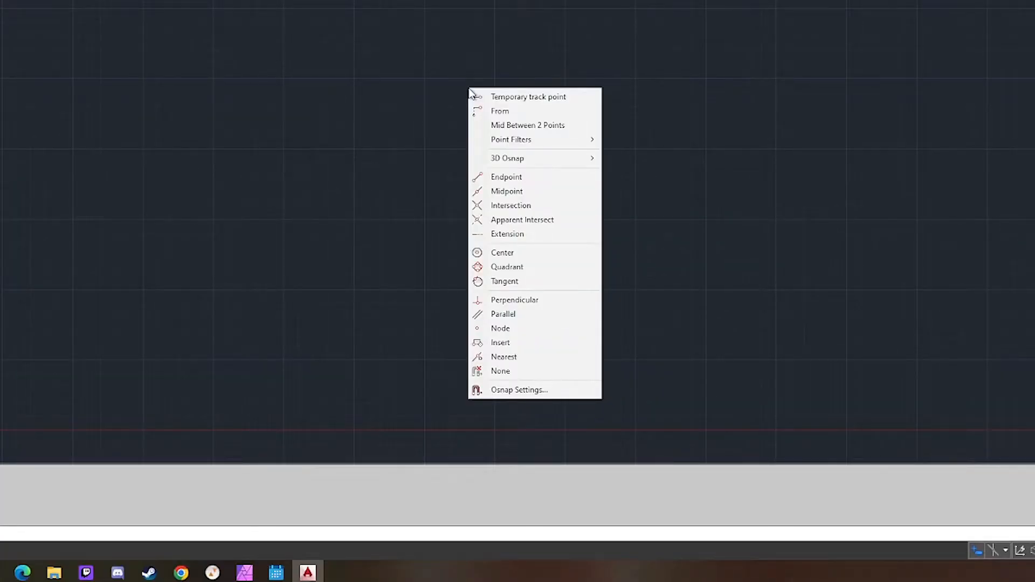
mouse_move(535, 389)
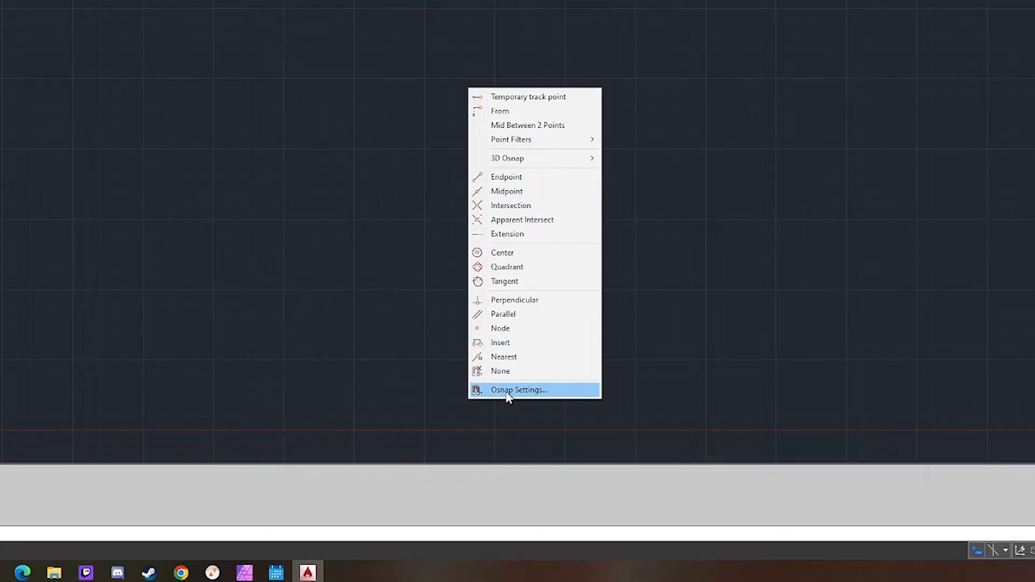
left_click(519, 390)
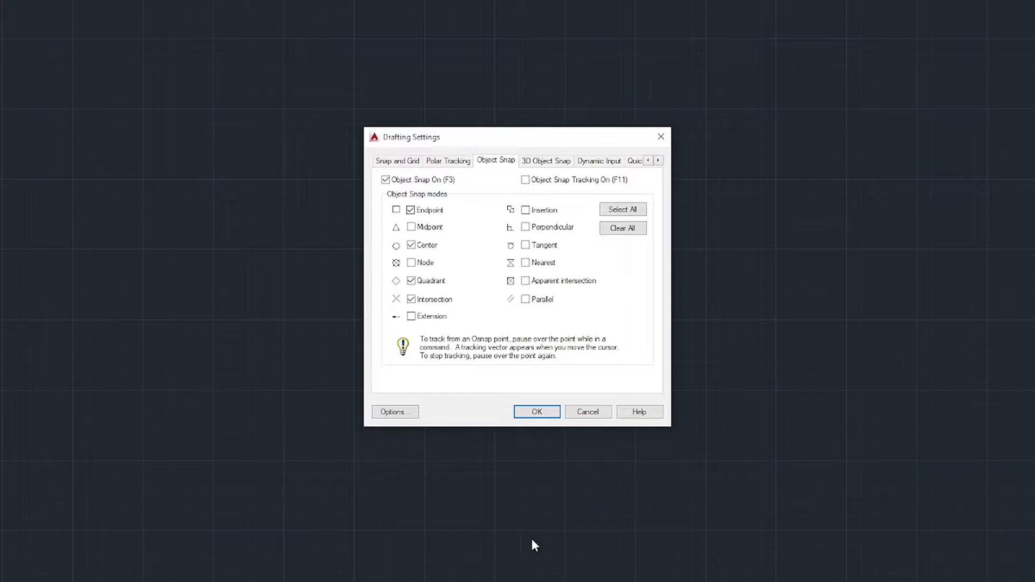
mouse_move(500, 542)
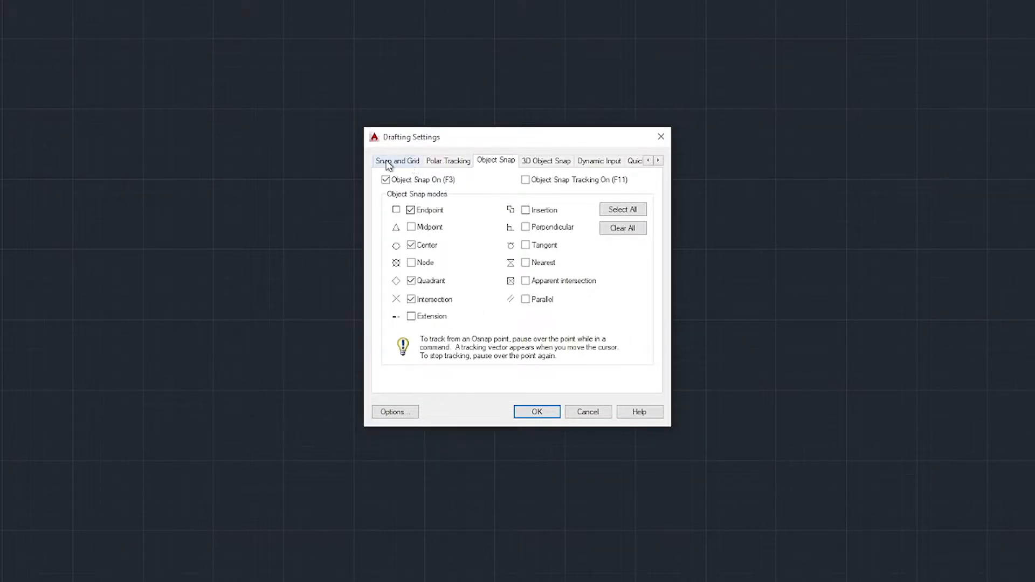
left_click(397, 160)
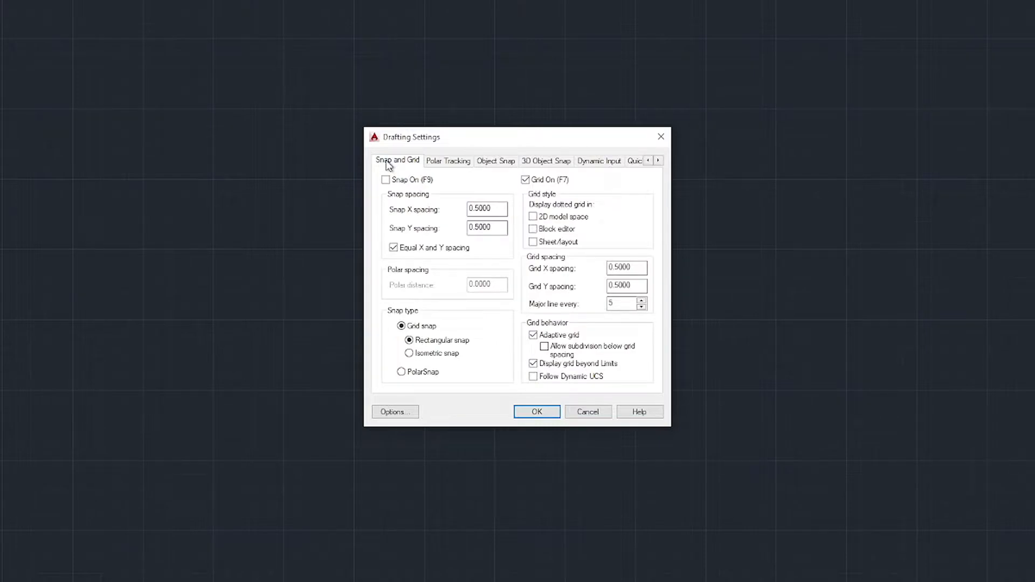
mouse_move(507, 372)
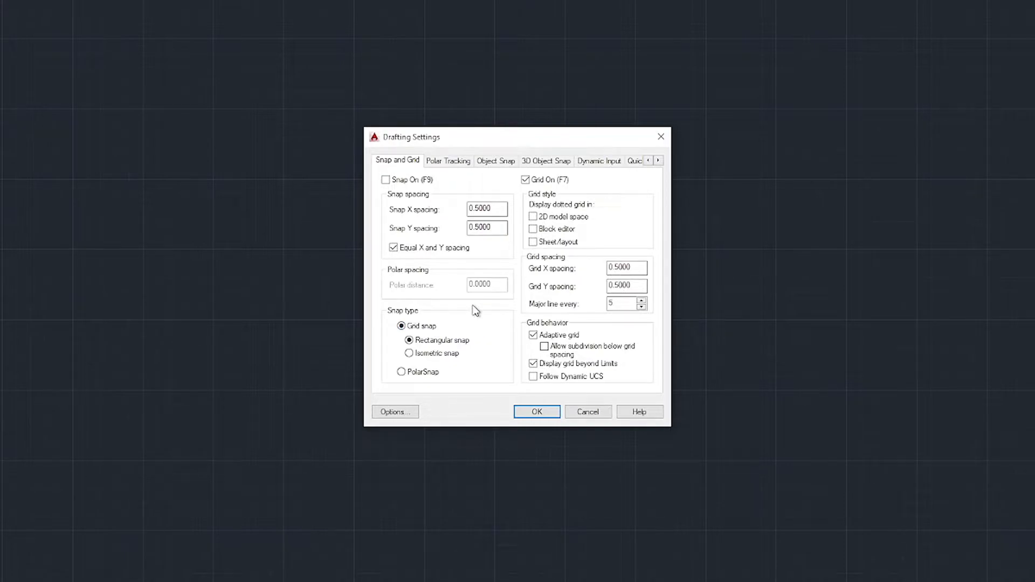
mouse_move(568, 272)
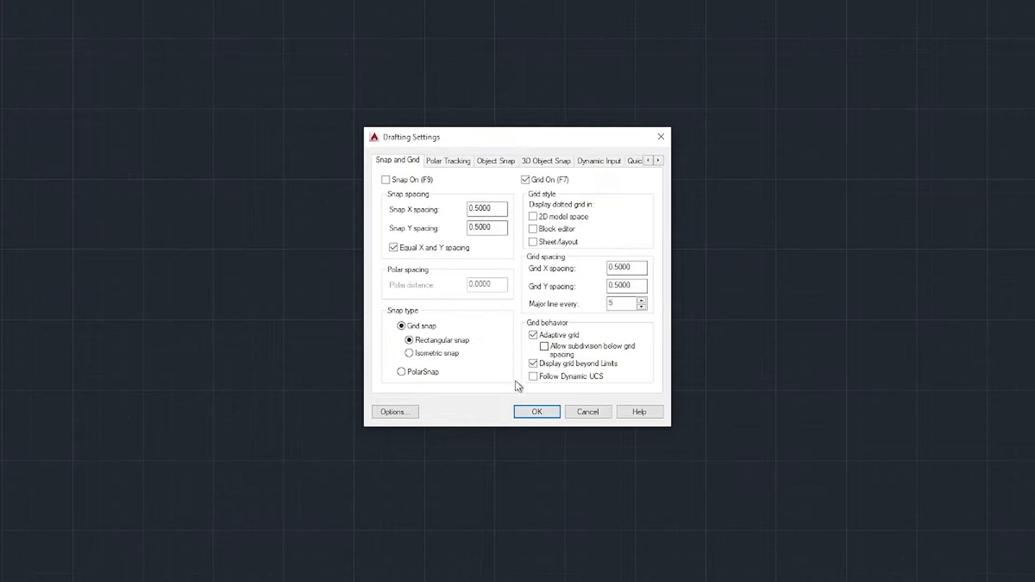
Close Drafting Settings and set the length unit type to Architectural via UNITS.
left_click(537, 411)
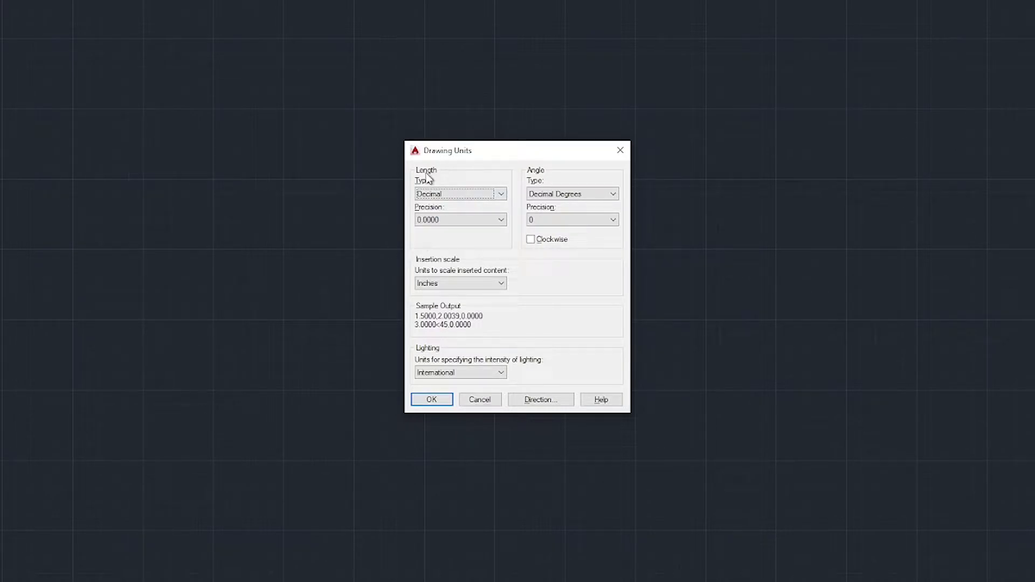
mouse_move(462, 193)
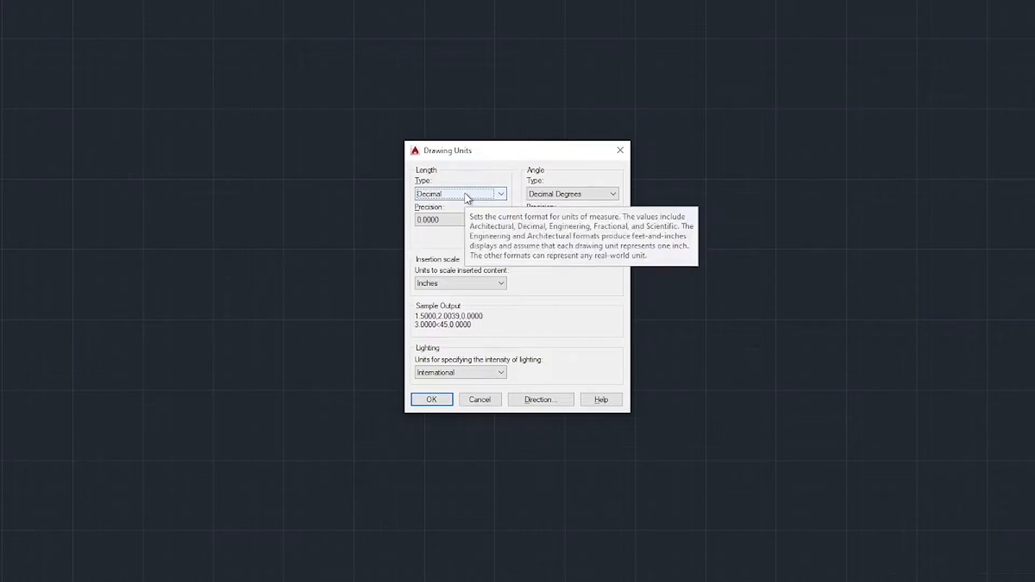
left_click(461, 193)
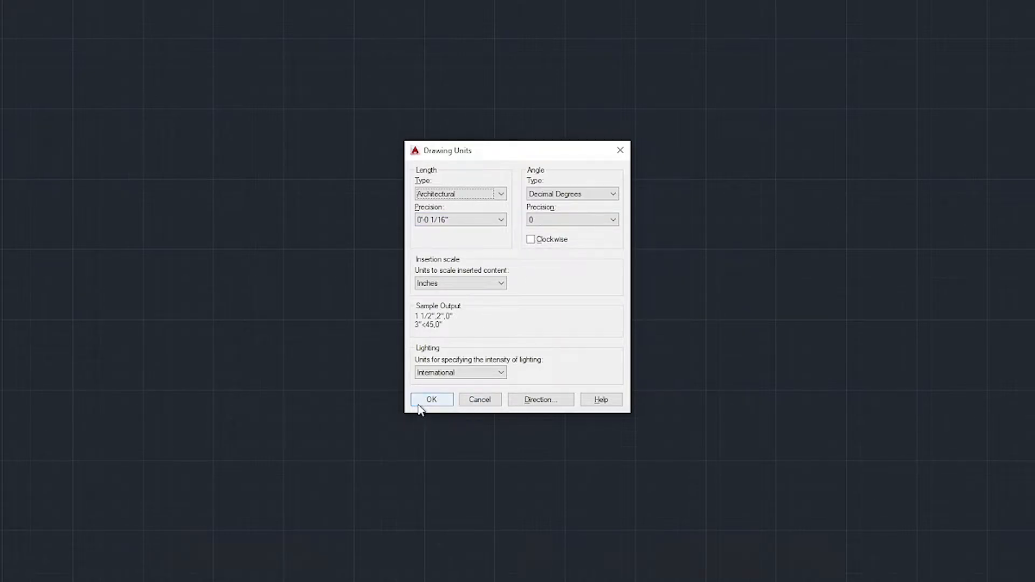
left_click(432, 398)
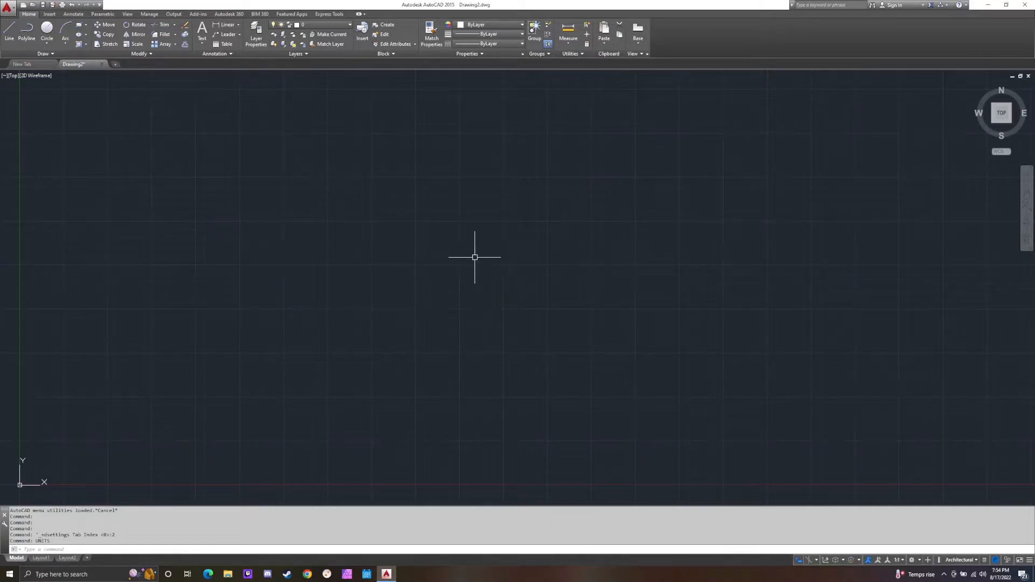
mouse_move(483, 245)
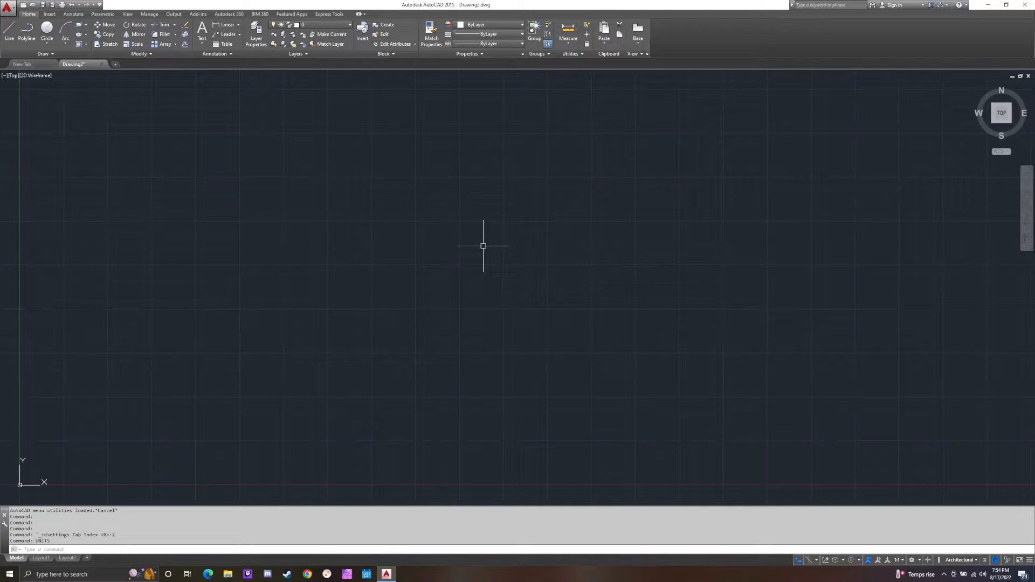
Reopen Drafting Settings on Snap and Grid, now showing spacings in inches.
right_click(483, 245)
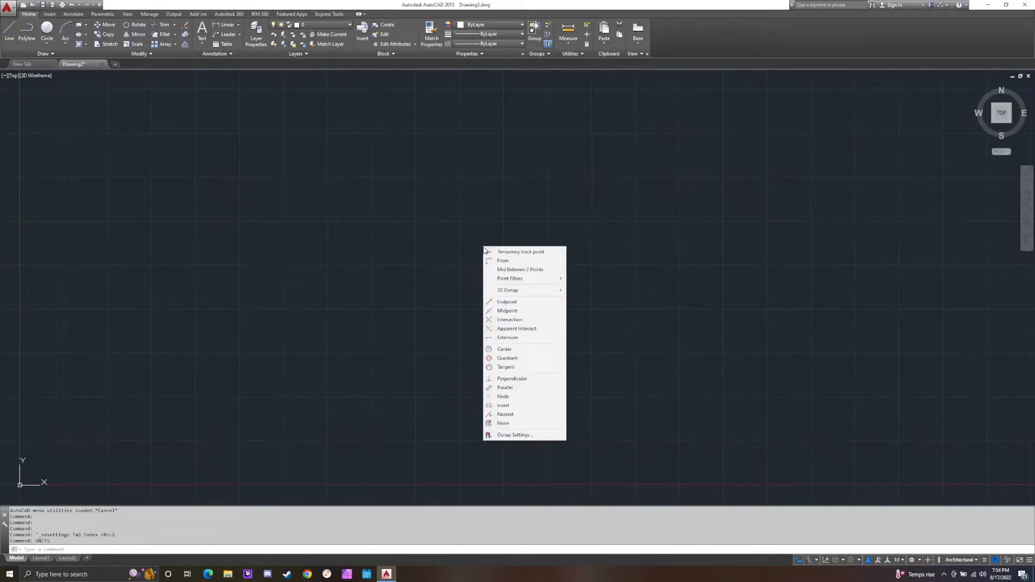
mouse_move(519, 434)
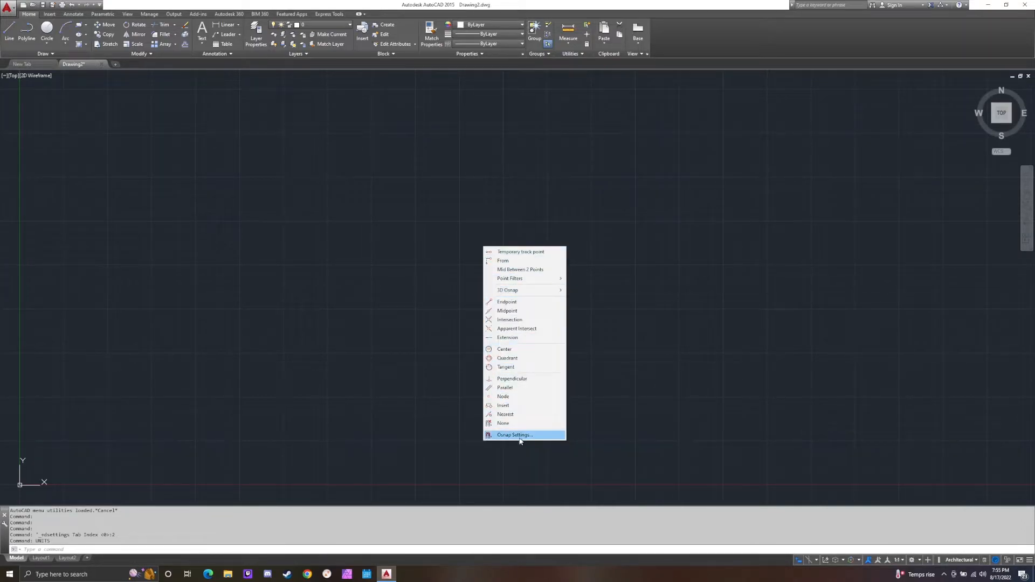
left_click(513, 435)
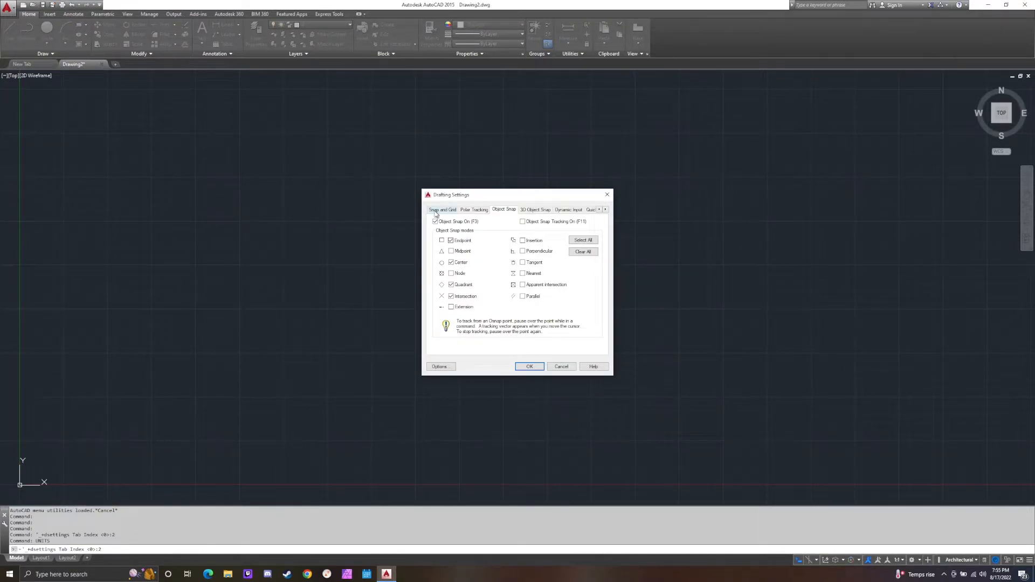
left_click(442, 209)
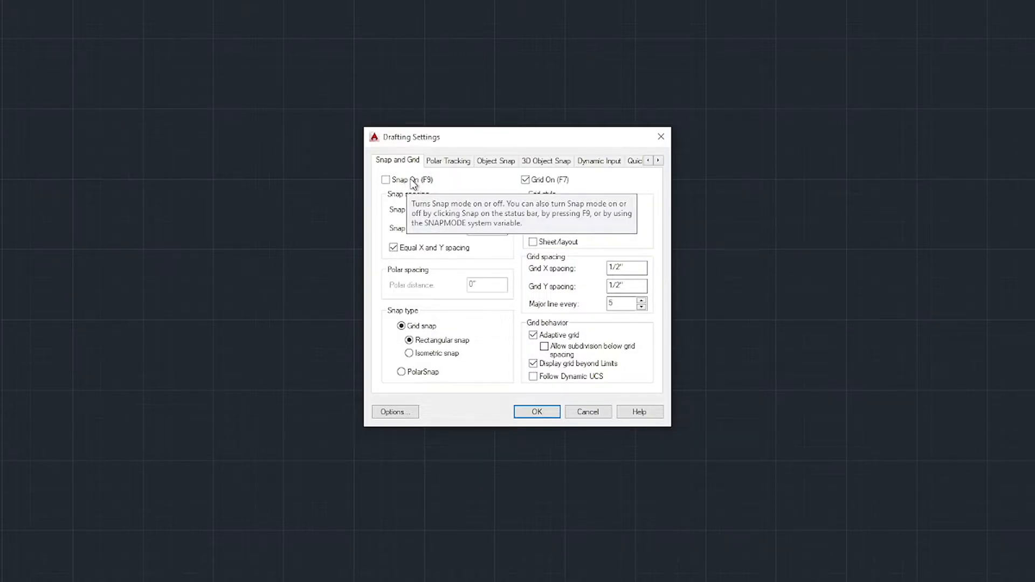
mouse_move(391, 188)
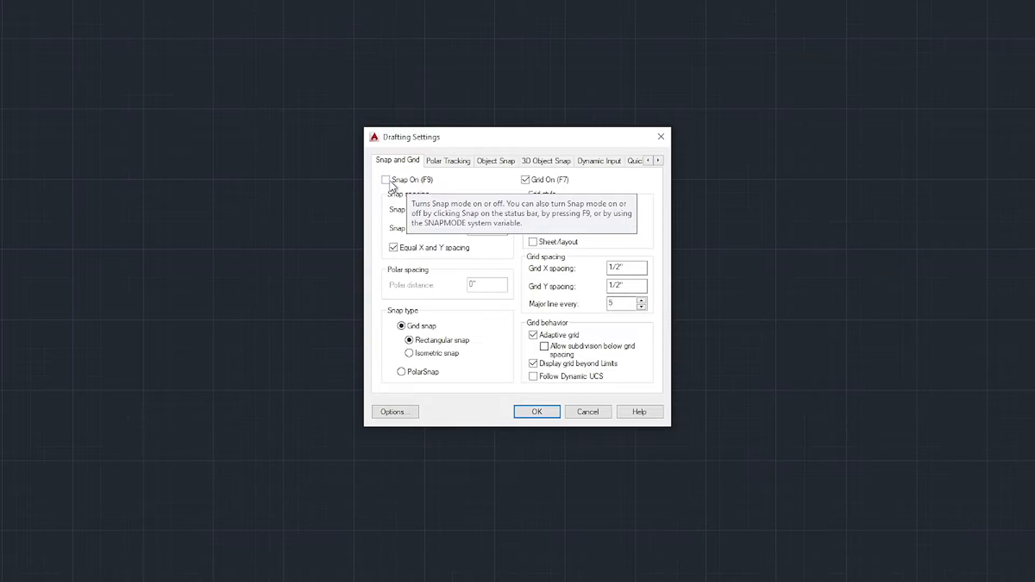
Turn Snap on and set snap X and Y spacing to 1".
left_click(386, 180)
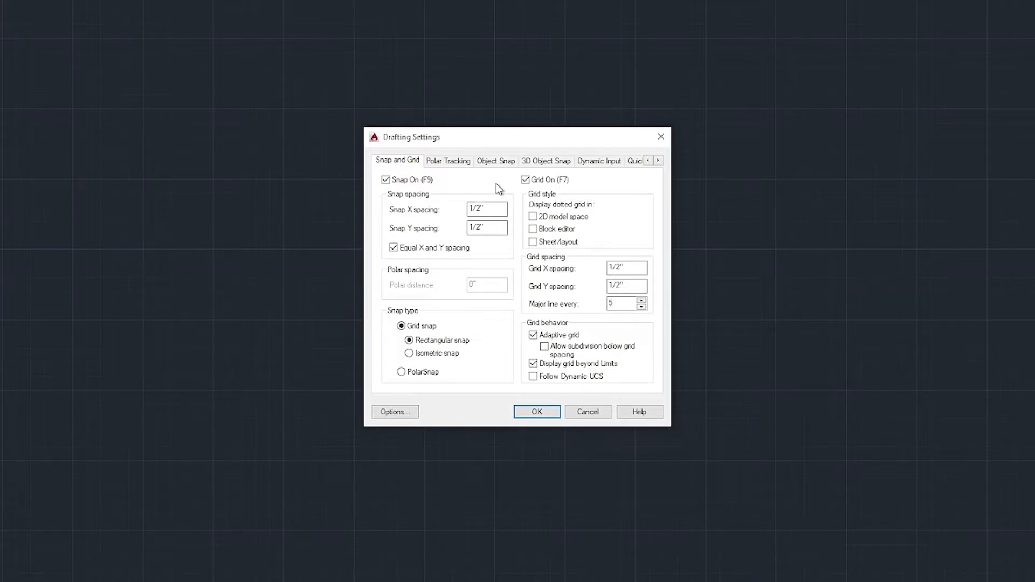
mouse_move(487, 209)
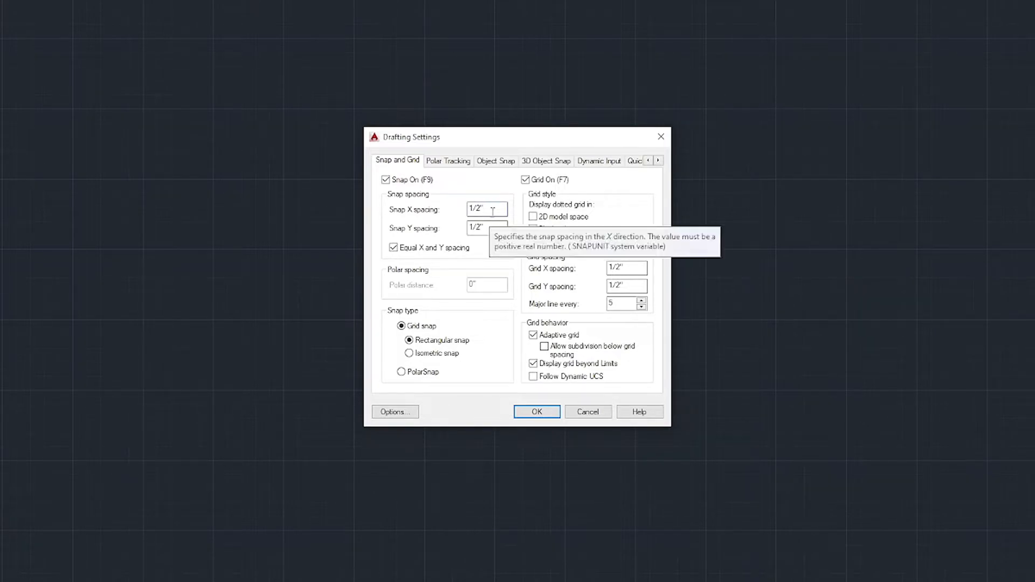
left_click(486, 209)
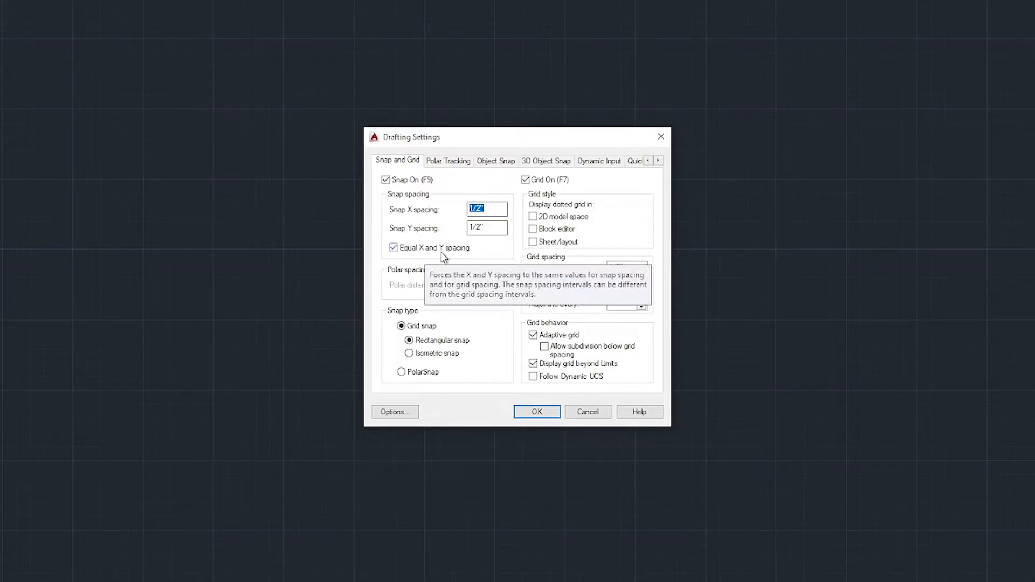
mouse_move(504, 212)
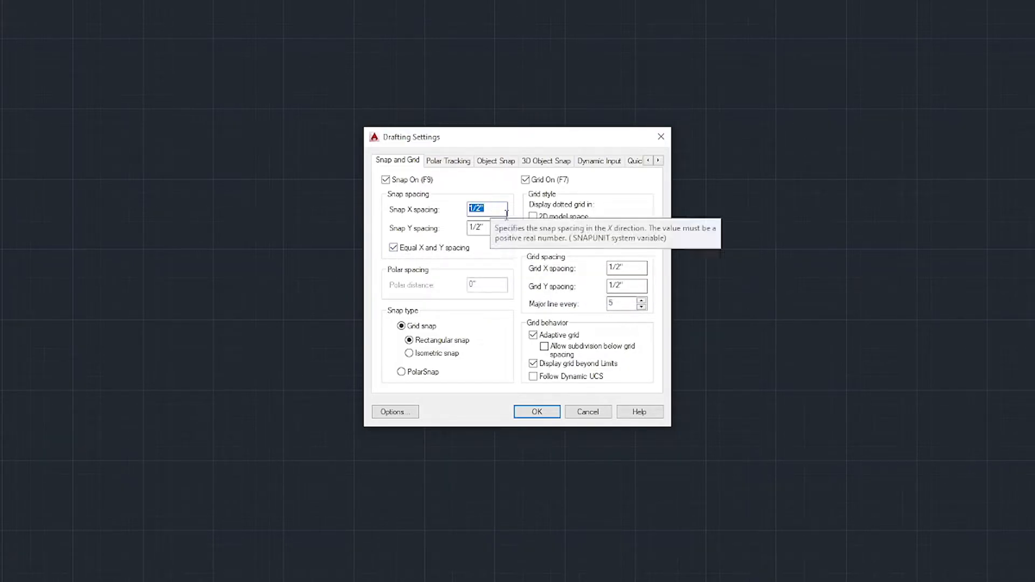
mouse_move(451, 217)
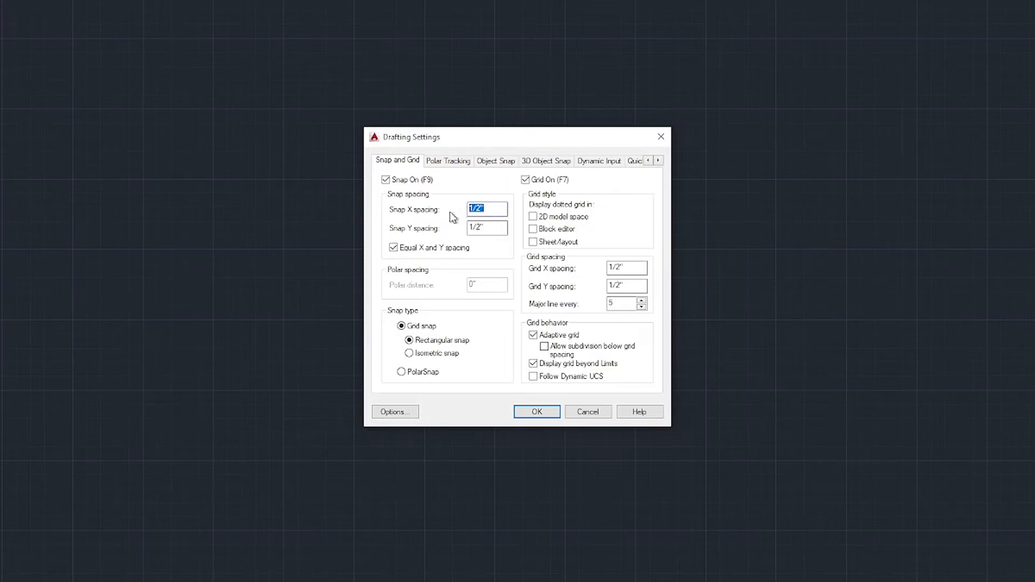
type("1")
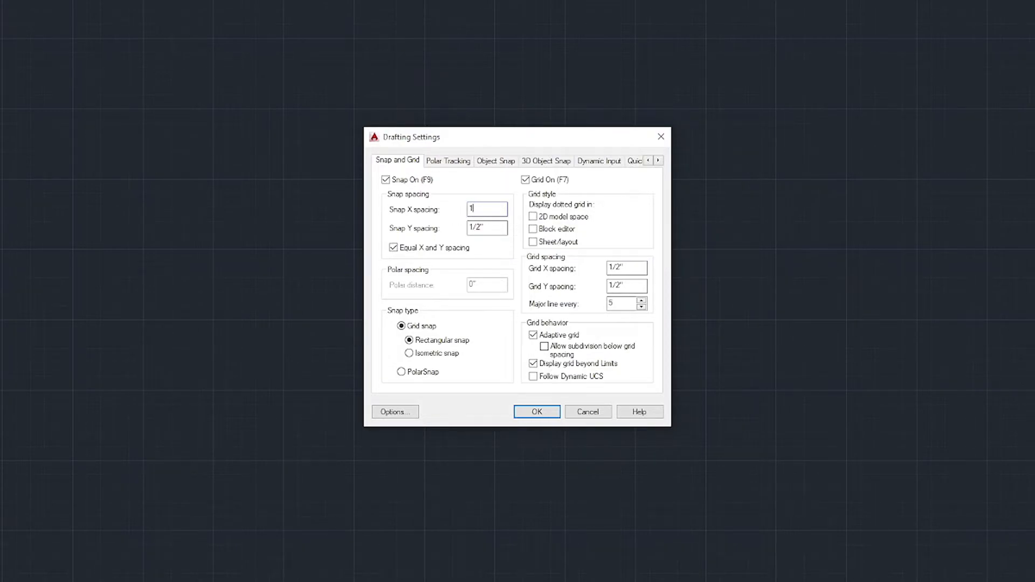
type("1\"")
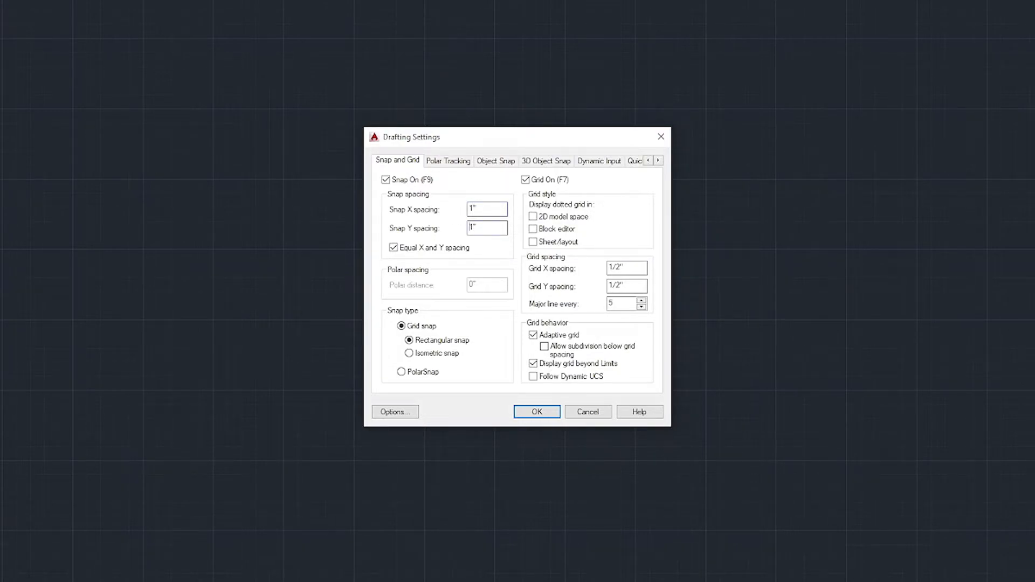
mouse_move(487, 228)
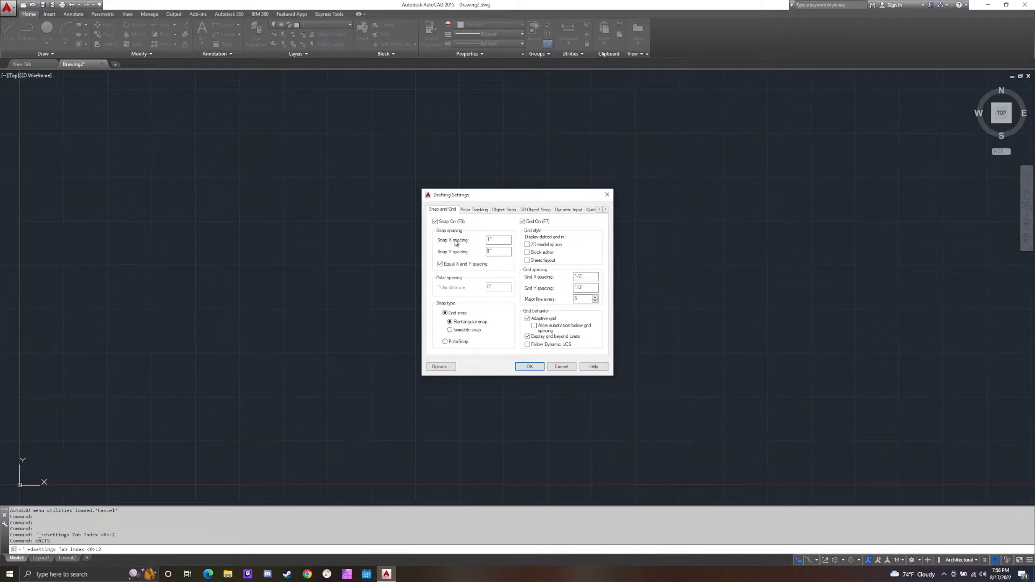
mouse_move(392, 174)
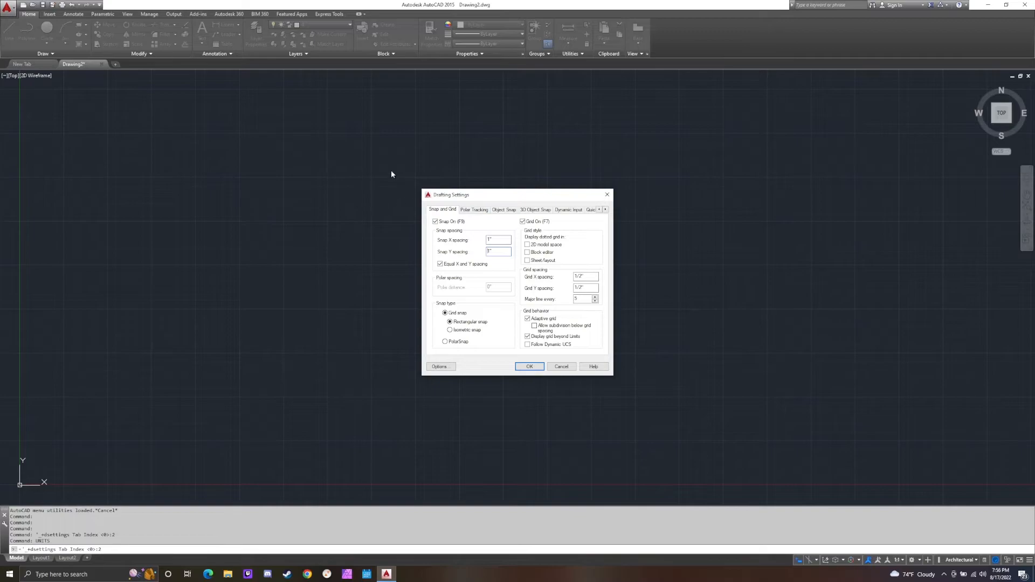
mouse_move(336, 158)
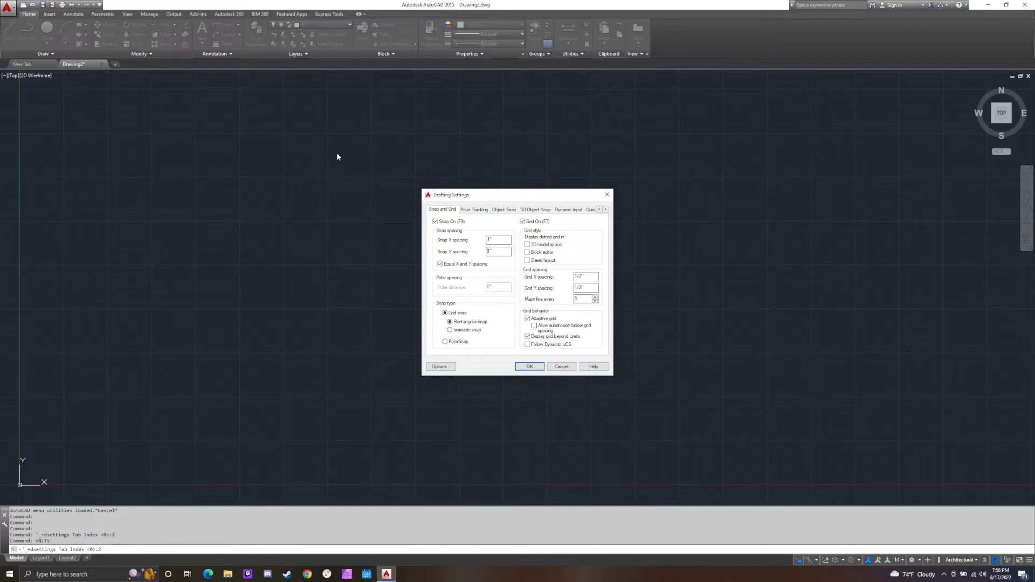
mouse_move(398, 268)
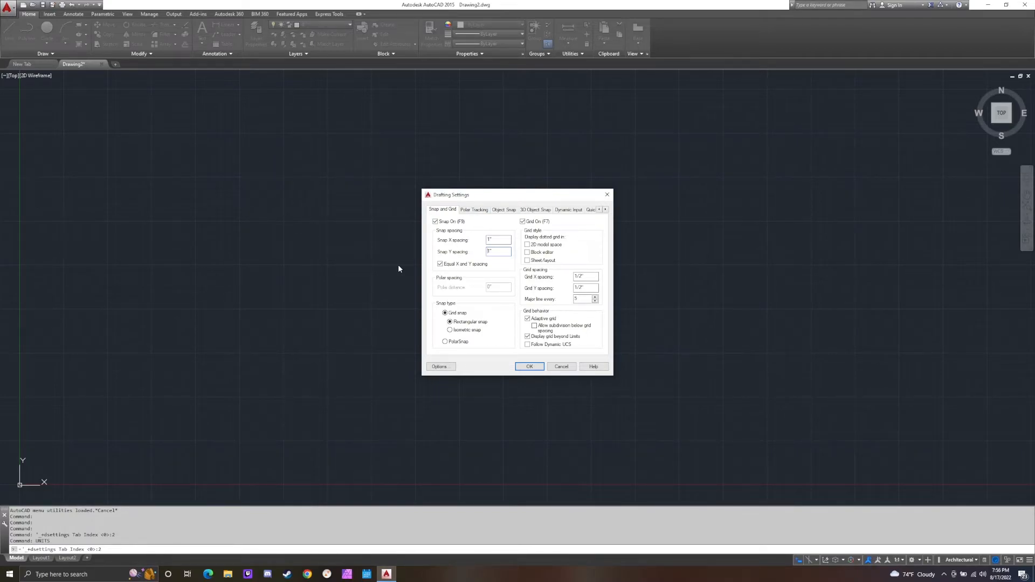
mouse_move(442, 274)
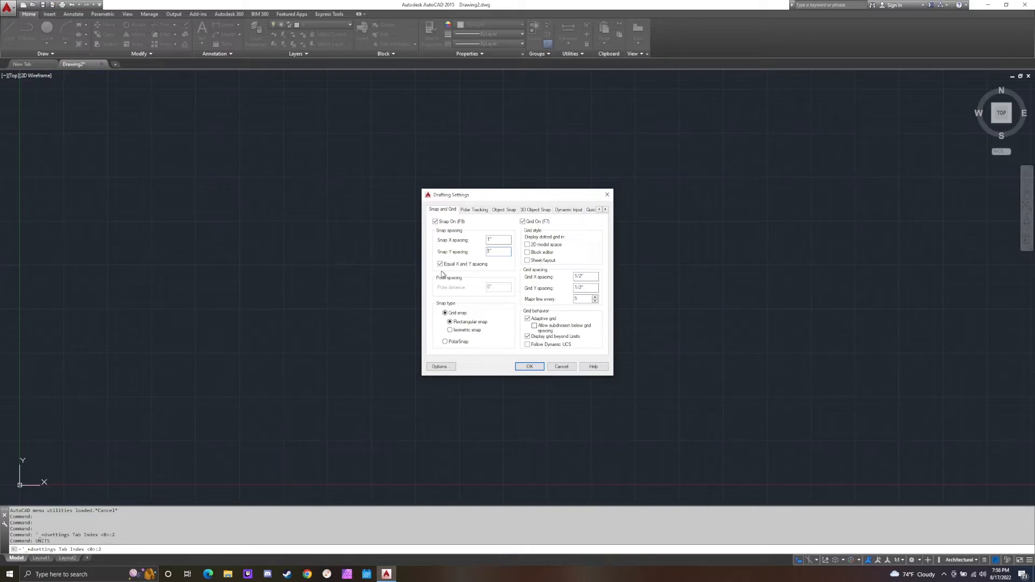
mouse_move(348, 137)
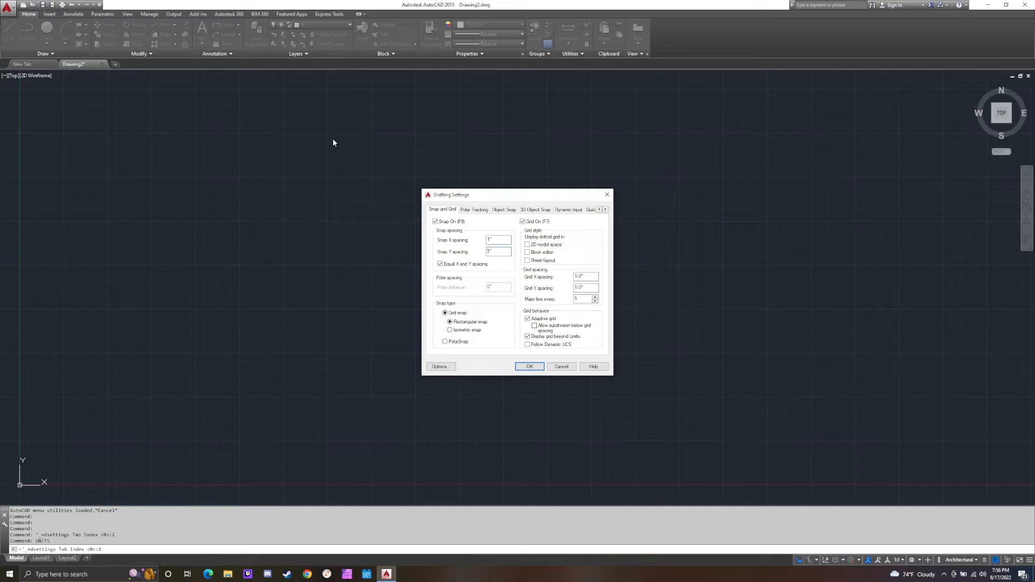
mouse_move(369, 147)
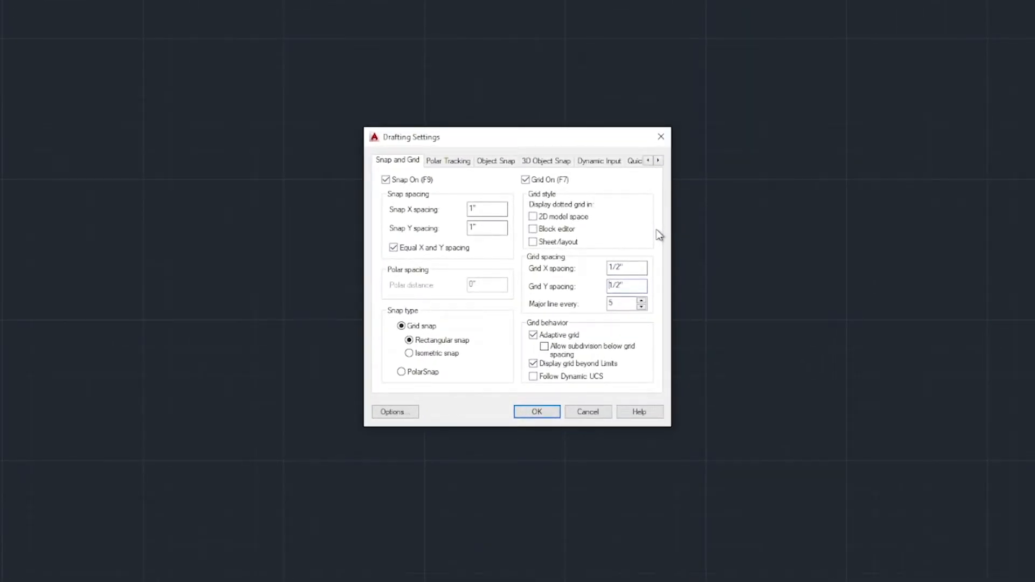
Set grid X and Y spacing to 1" to match the snap spacing.
left_click(625, 268)
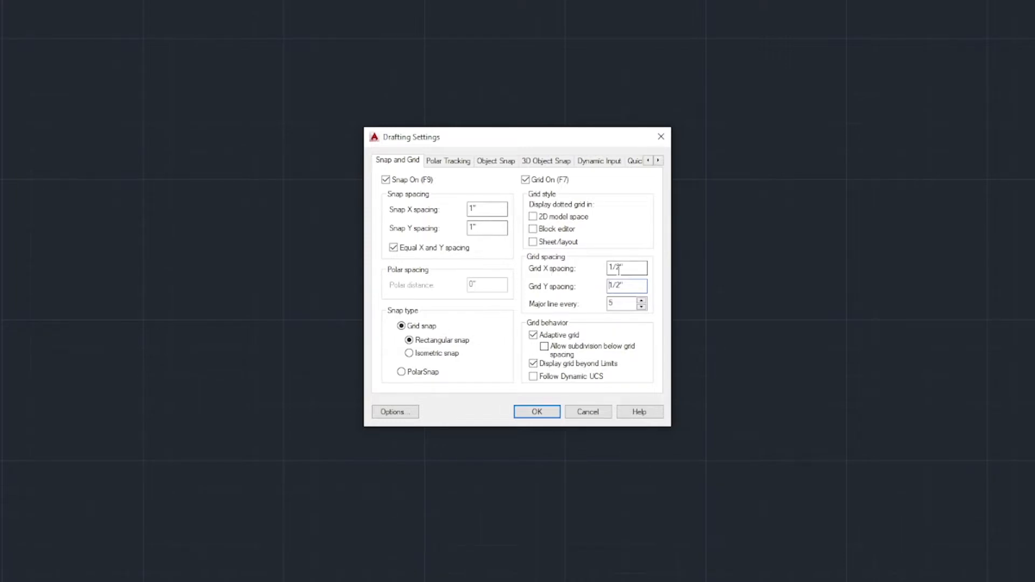
type("1/2\"")
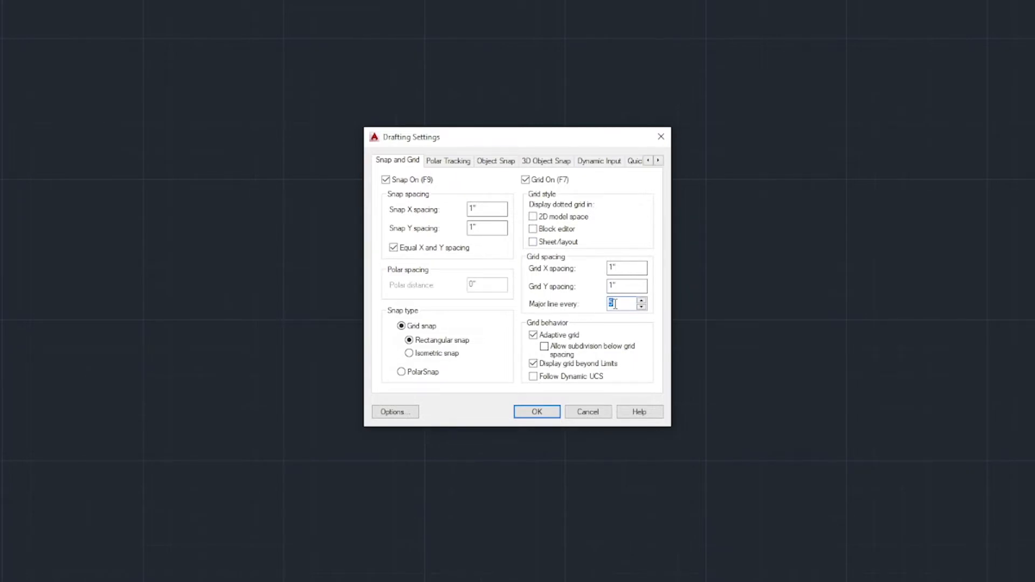
mouse_move(624, 304)
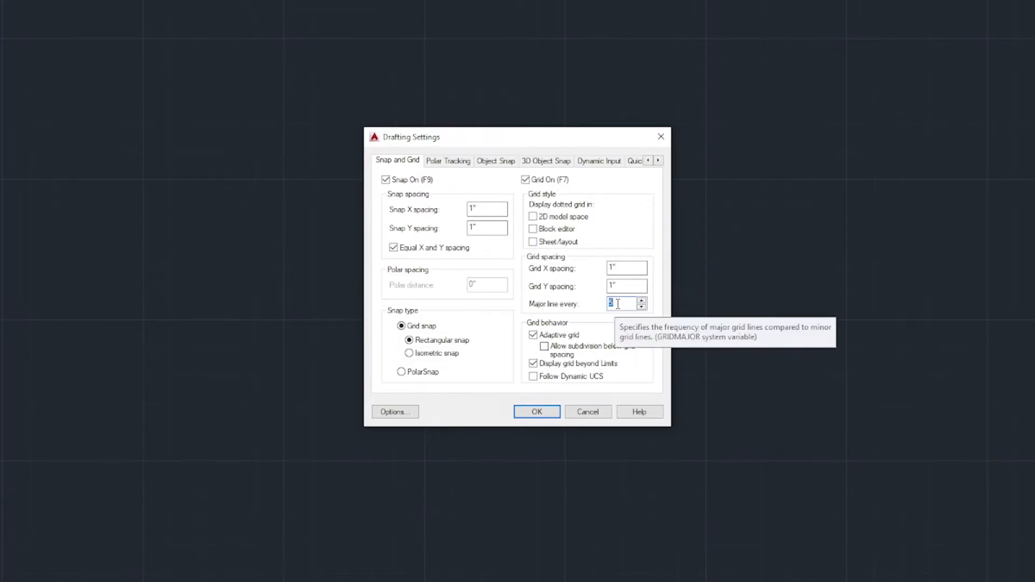
mouse_move(638, 192)
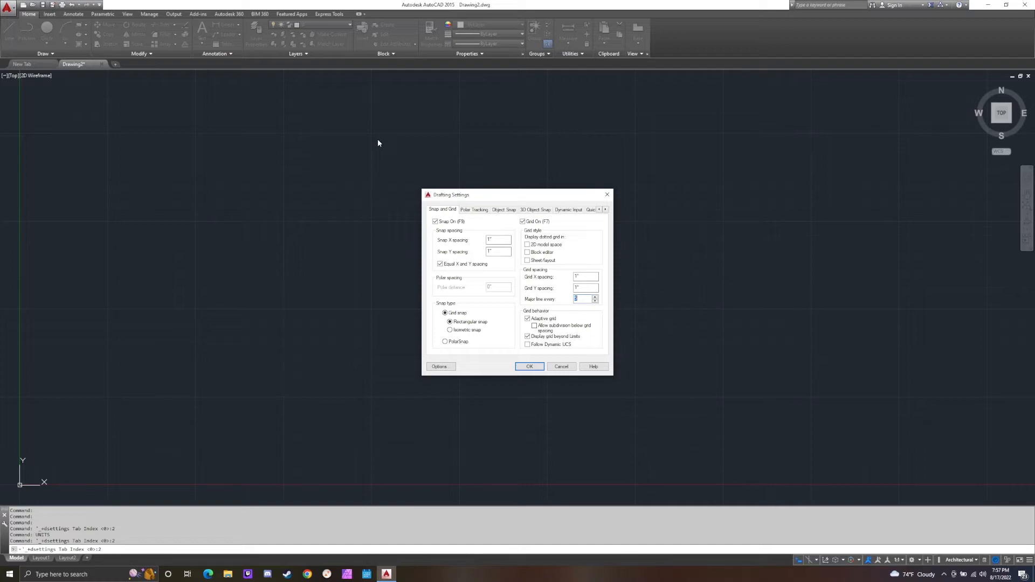
mouse_move(288, 143)
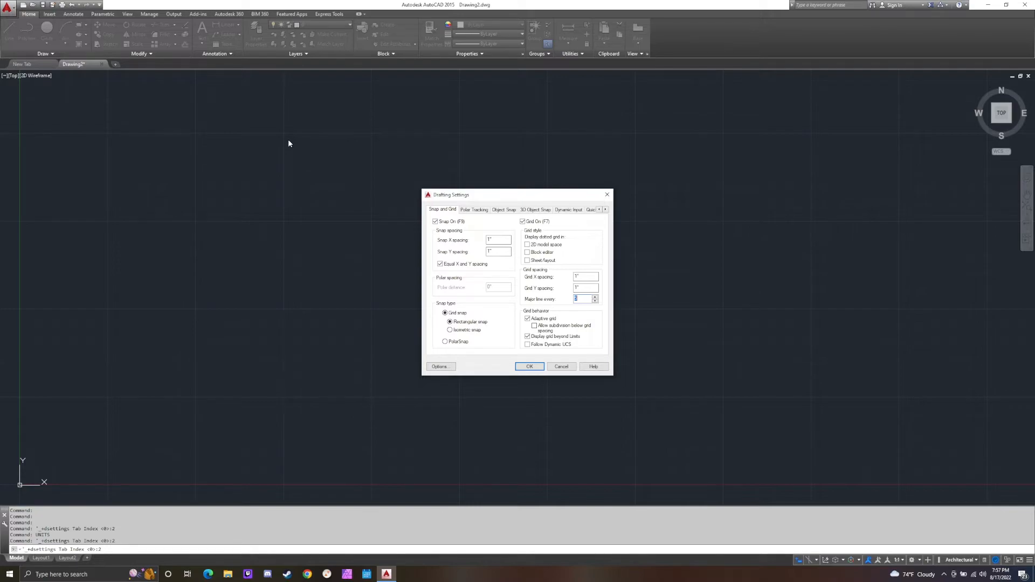
mouse_move(372, 140)
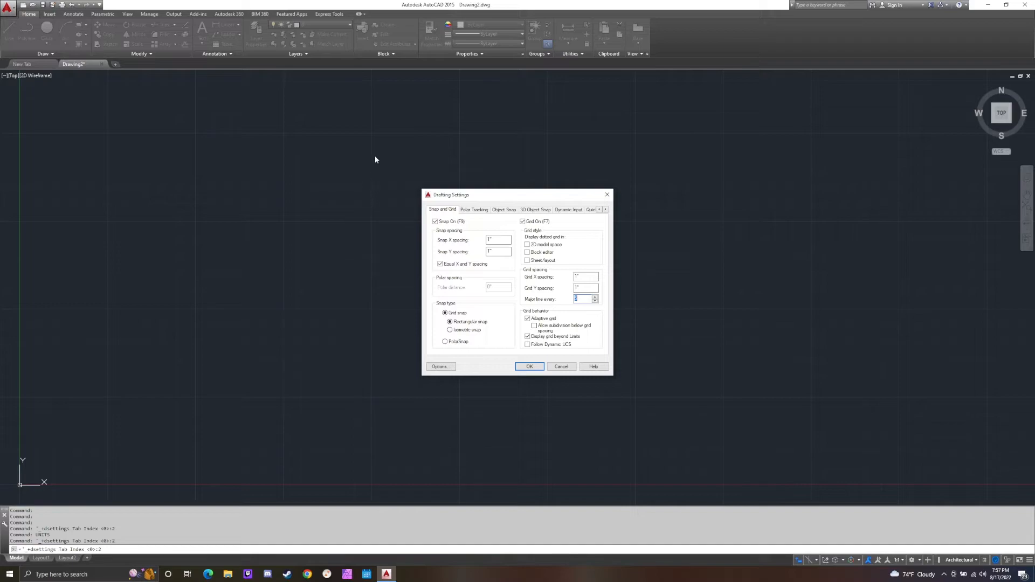
mouse_move(302, 137)
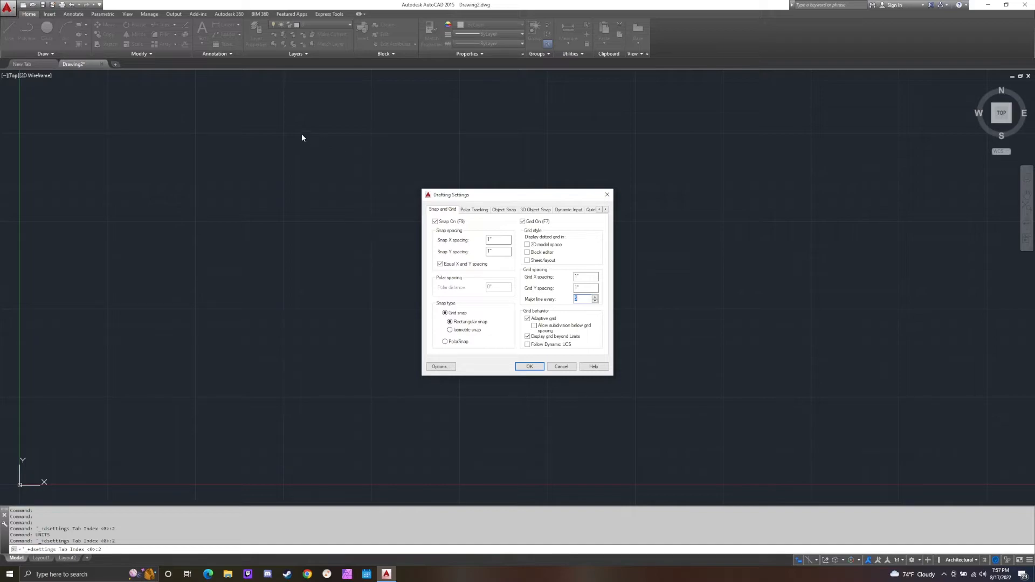
mouse_move(329, 137)
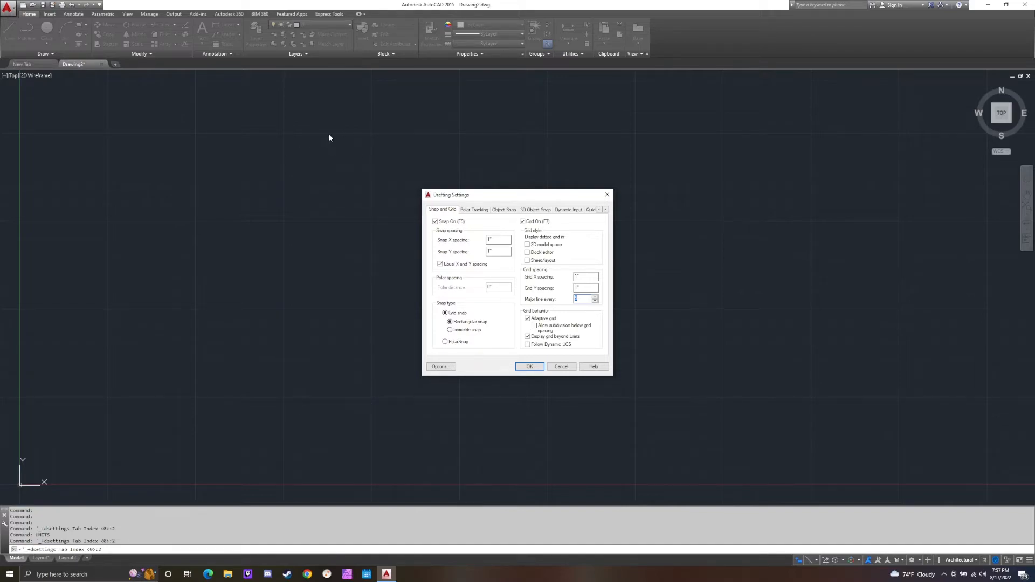
mouse_move(372, 140)
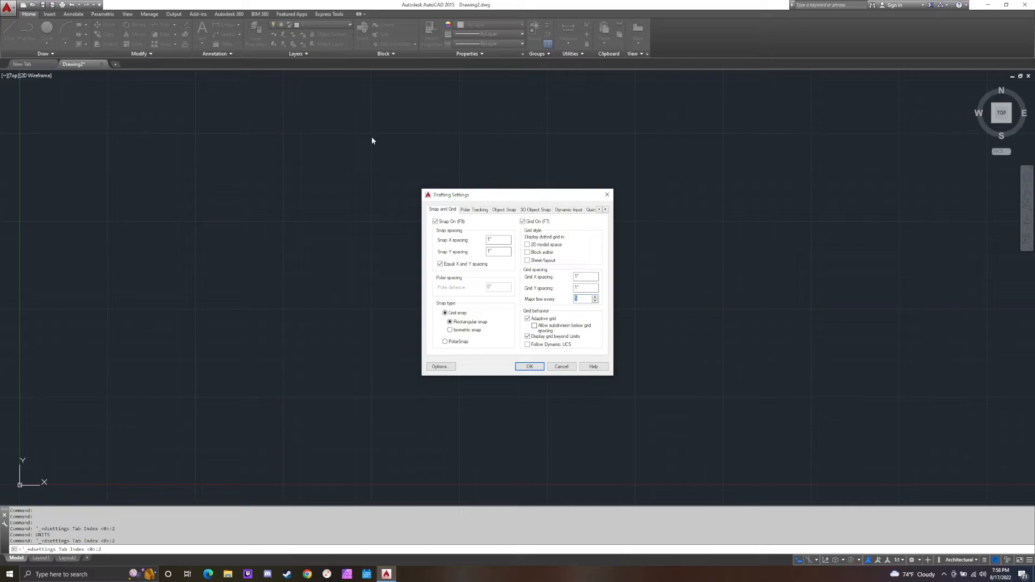
Set a major grid line every 12 grid lines.
type("12")
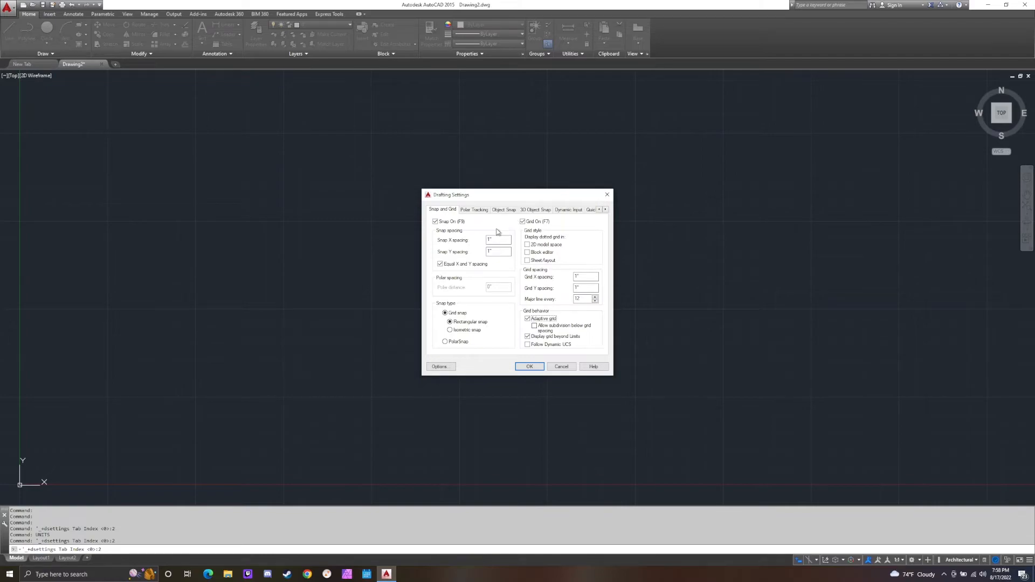
mouse_move(492, 260)
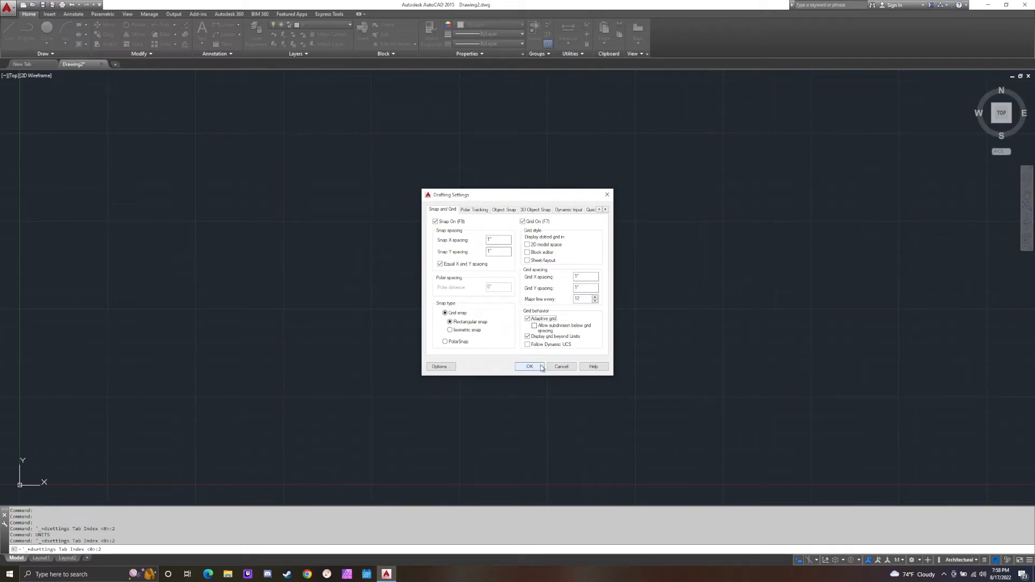
Confirm Drafting Settings, applying the 1-inch grid with 12-line major spacing.
left_click(528, 366)
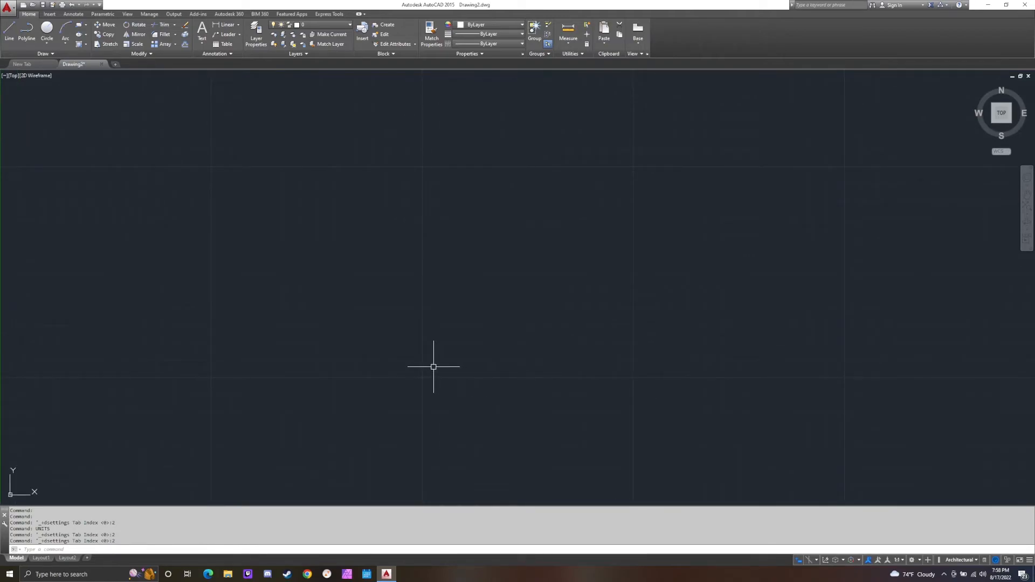
mouse_move(431, 370)
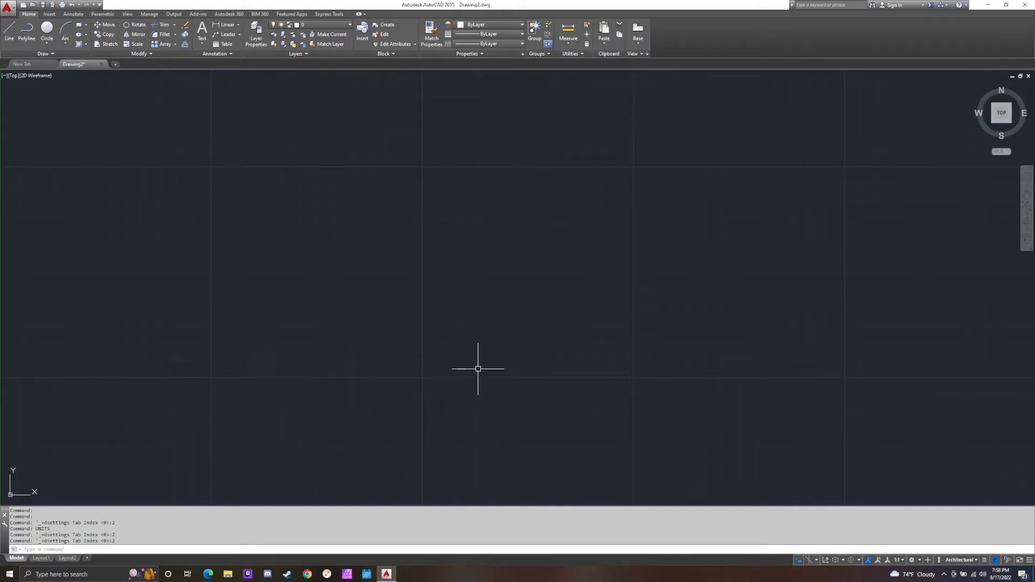
mouse_move(624, 374)
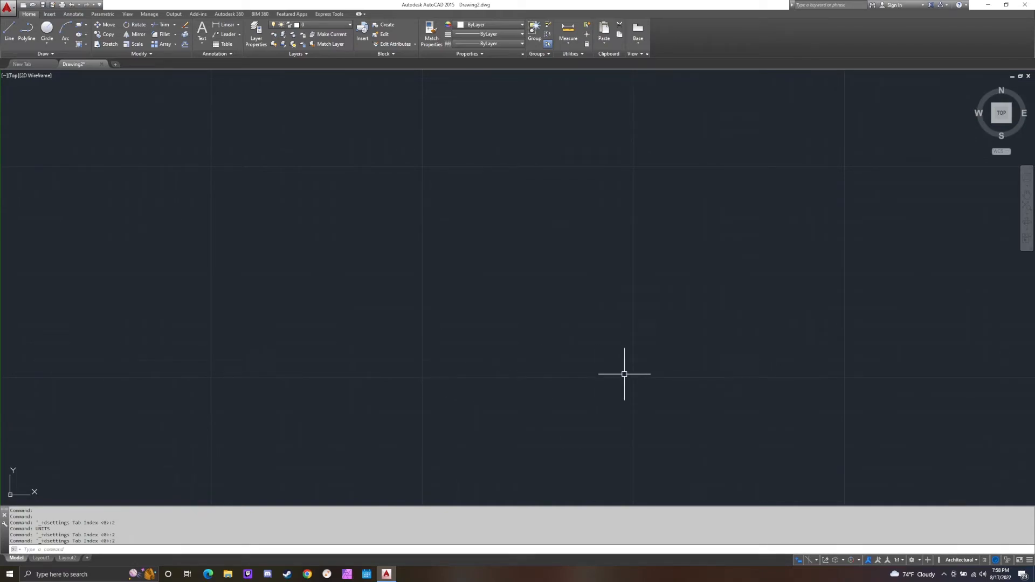
mouse_move(422, 173)
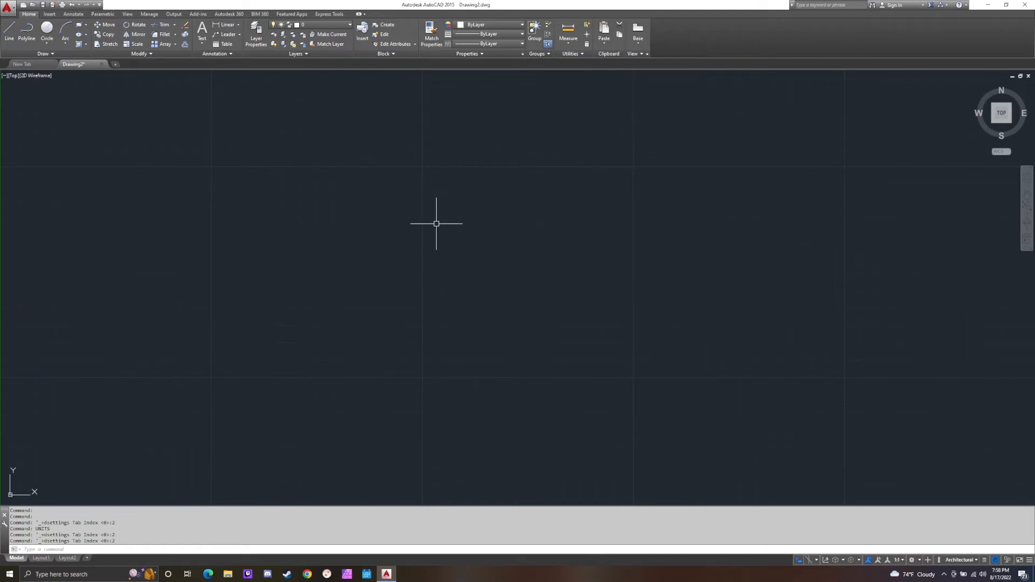
mouse_move(435, 297)
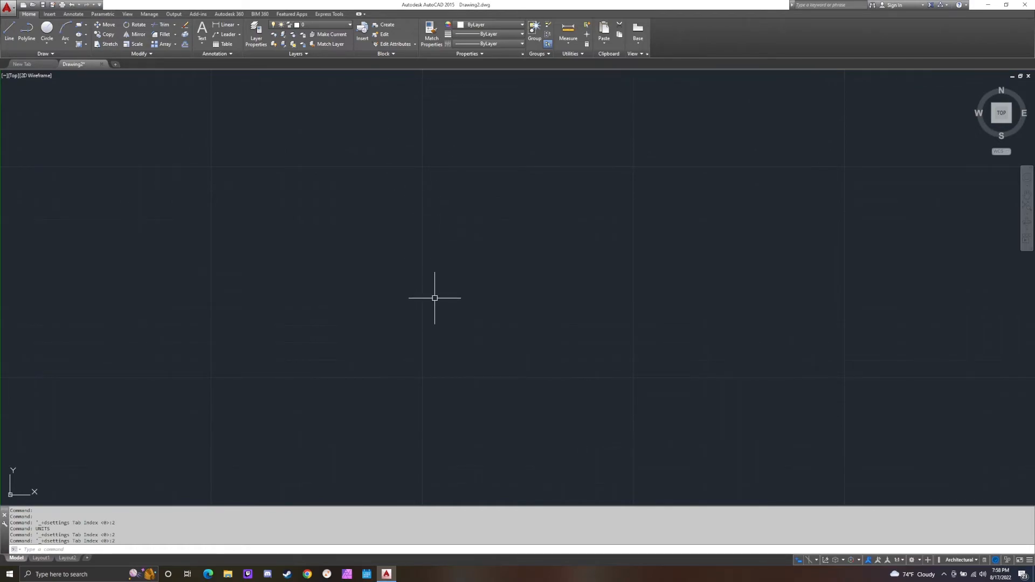
mouse_move(432, 370)
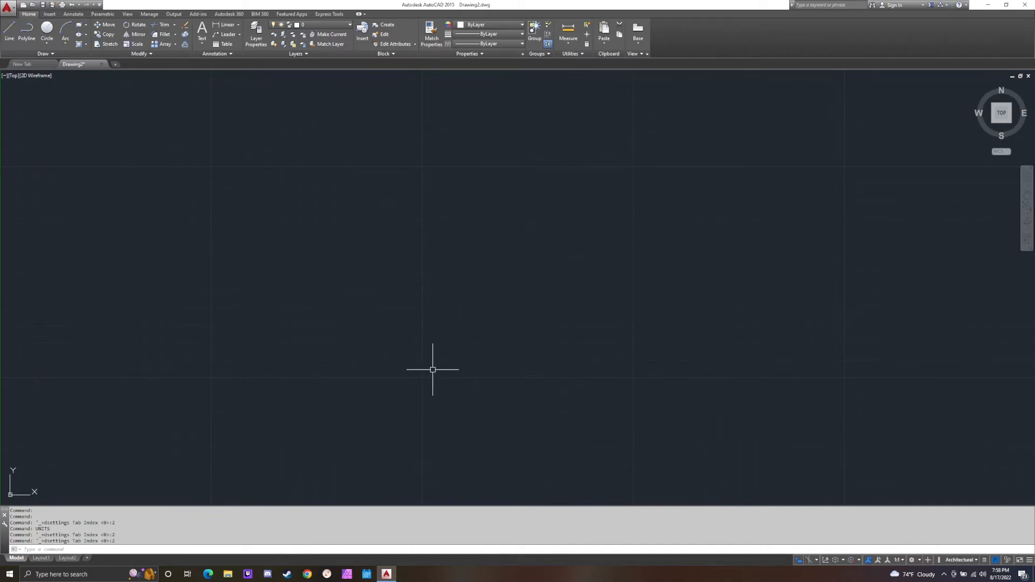